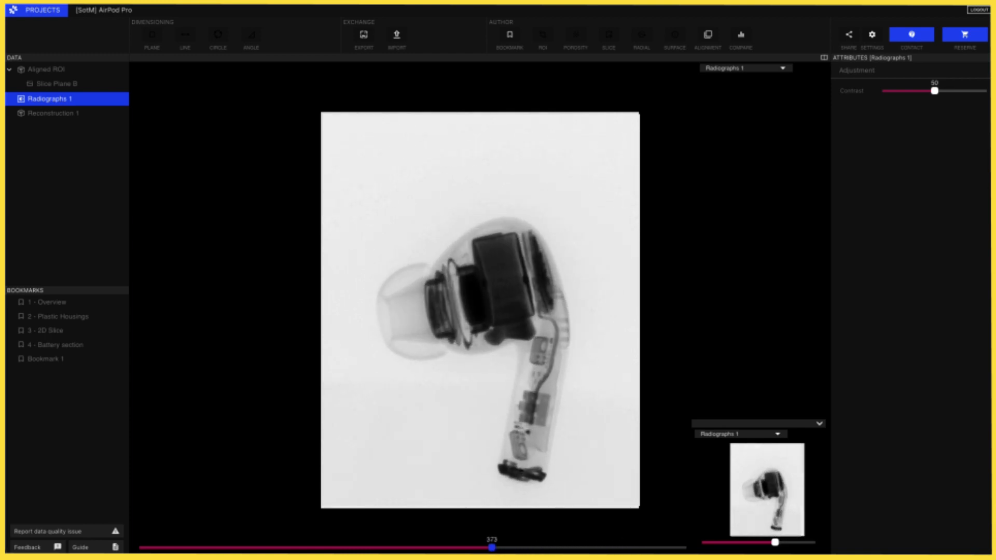
Display Reconstruction 1, the AirPod Pro 3D volume, in place of Radiographs 1.
left_click(53, 113)
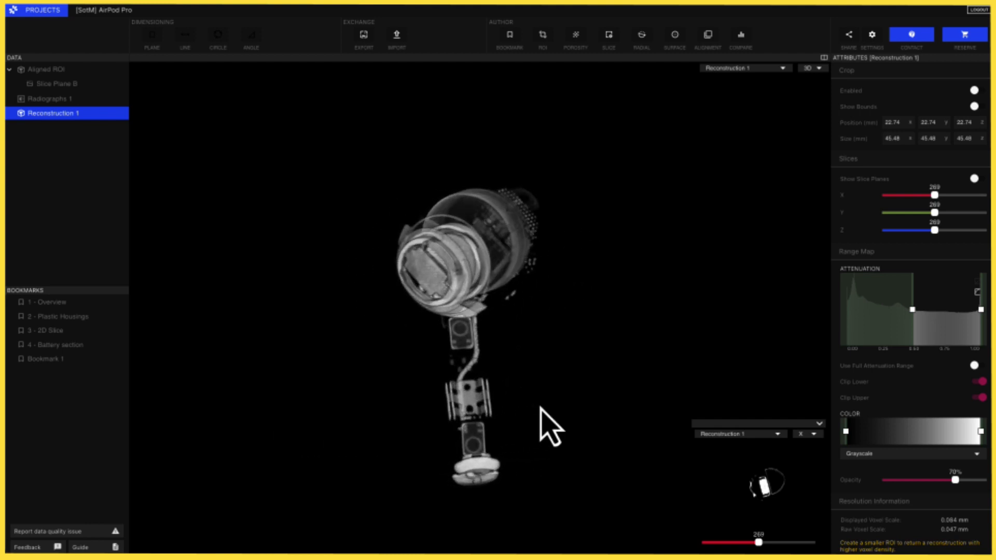
mouse_move(949, 377)
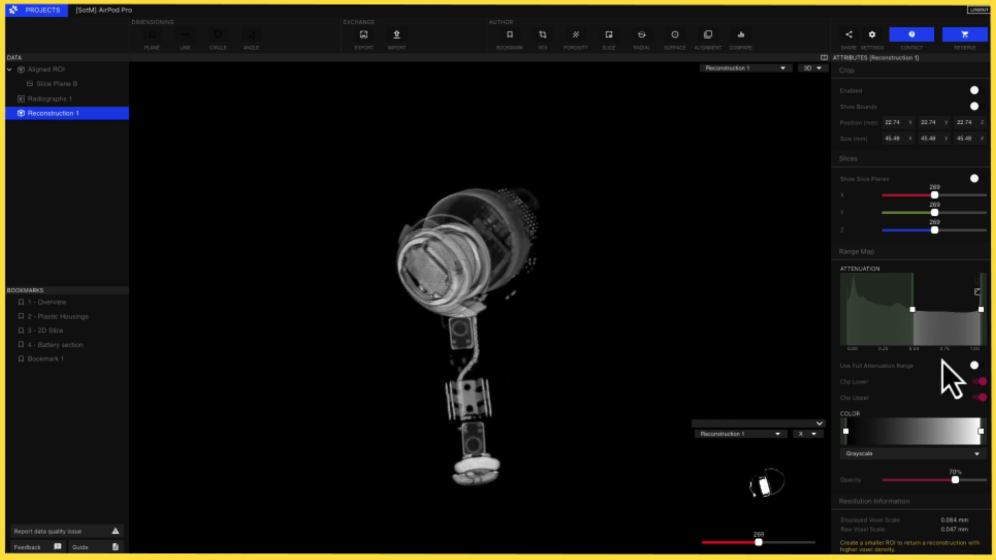
Try the Cold to Hot and Stepped Rainbow colour maps, then settle on Rainbow for the reconstruction.
left_click(910, 454)
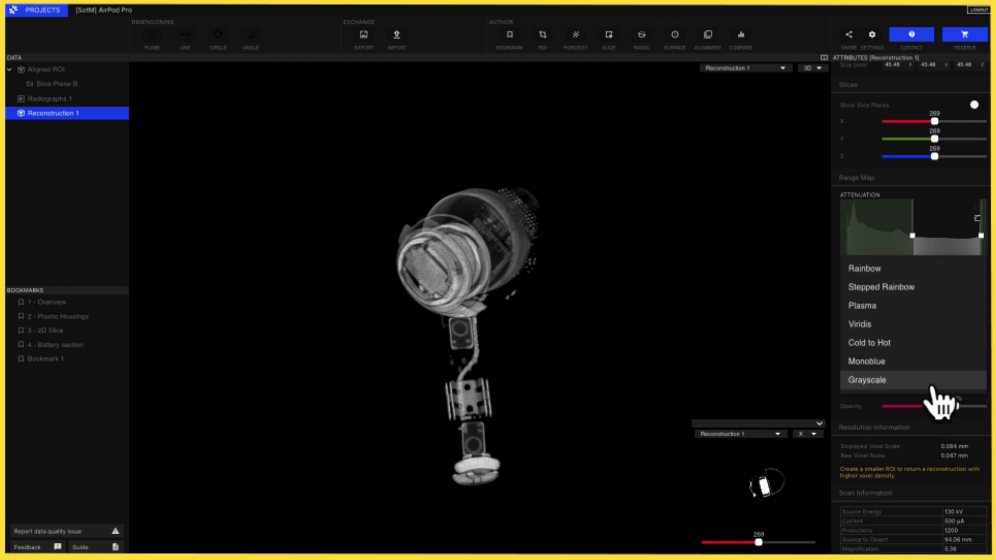
left_click(870, 343)
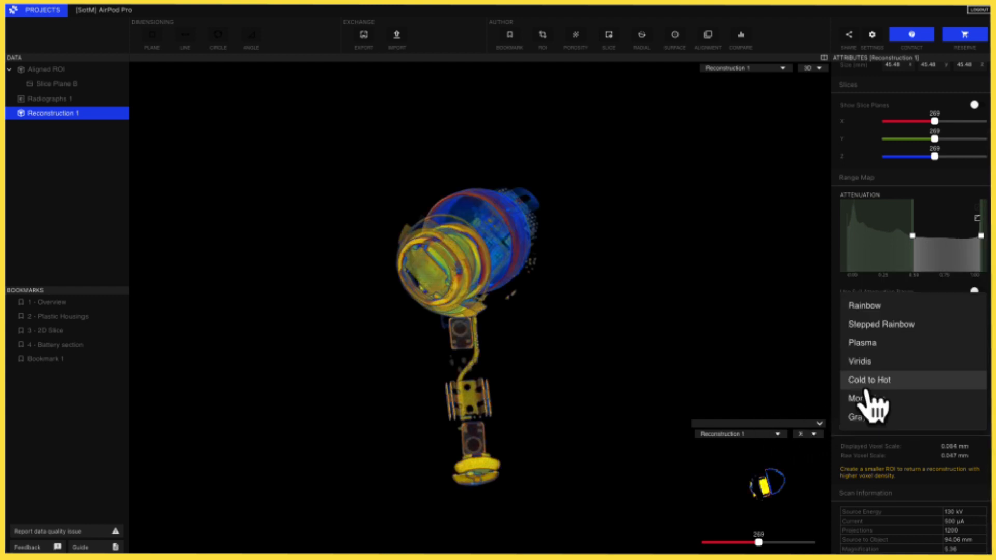
left_click(881, 324)
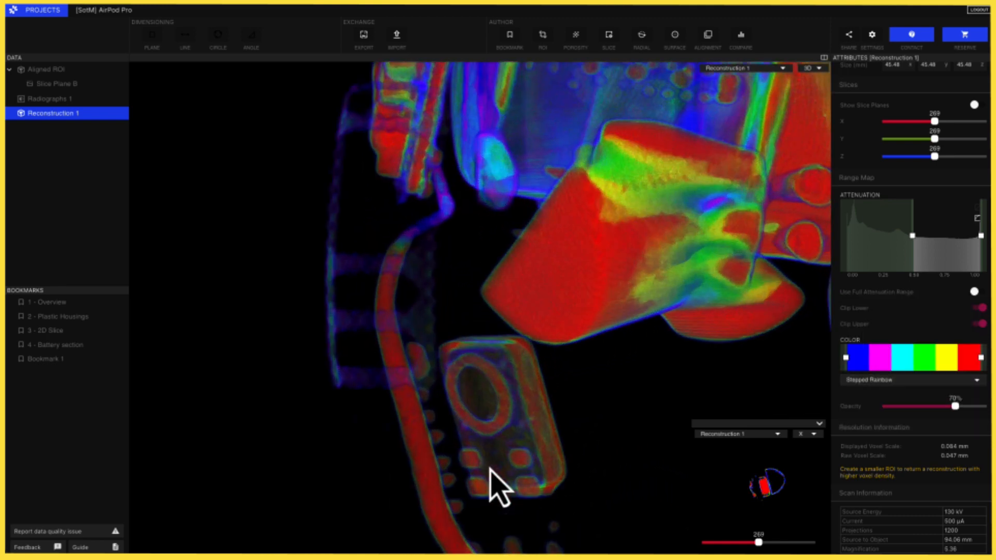
left_click(60, 345)
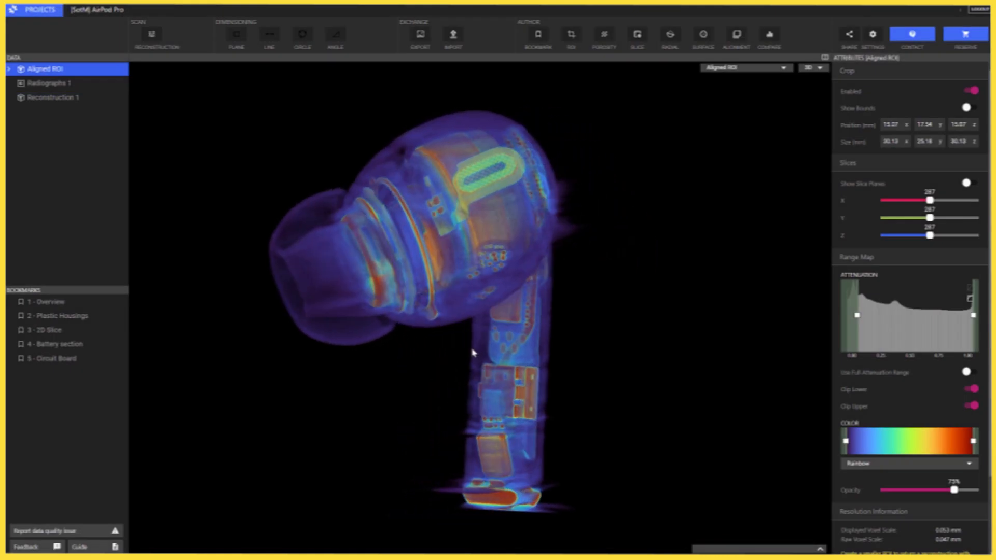
Open the Die Cast Alternator Reverse Engineering project from Projects, showing Reconstruction 1.
left_click(968, 107)
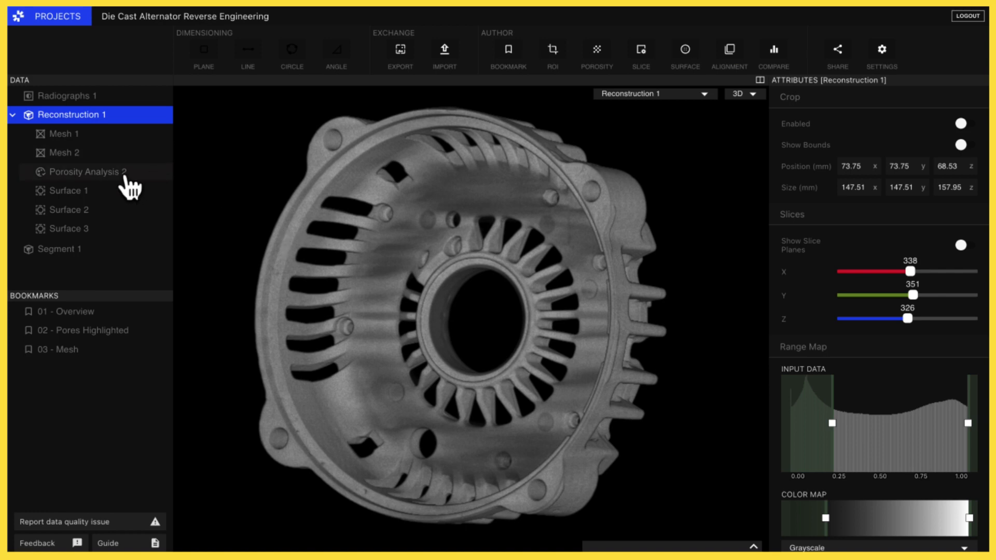
Show the Porosity Analysis 2 results with pores coloured by size on the alternator casting.
left_click(83, 171)
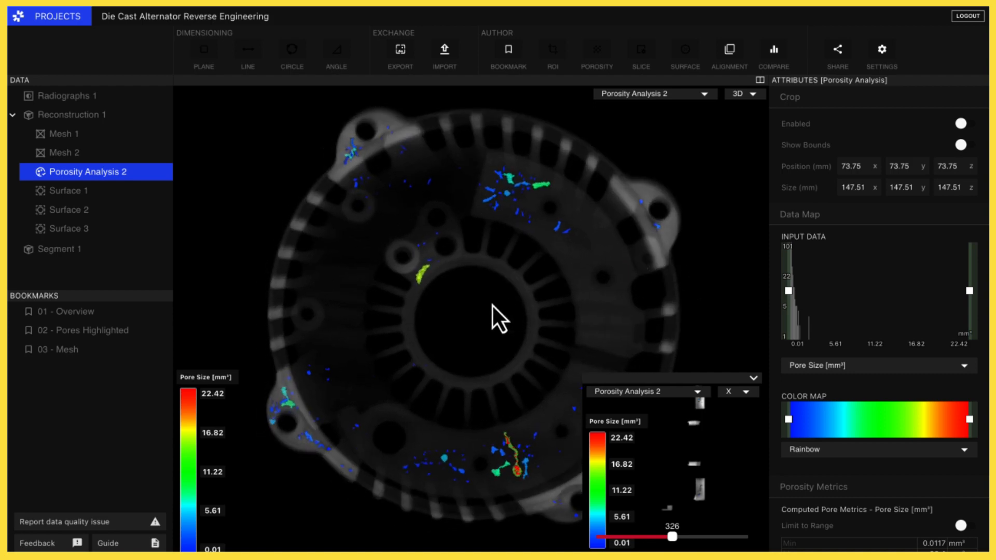
mouse_move(521, 467)
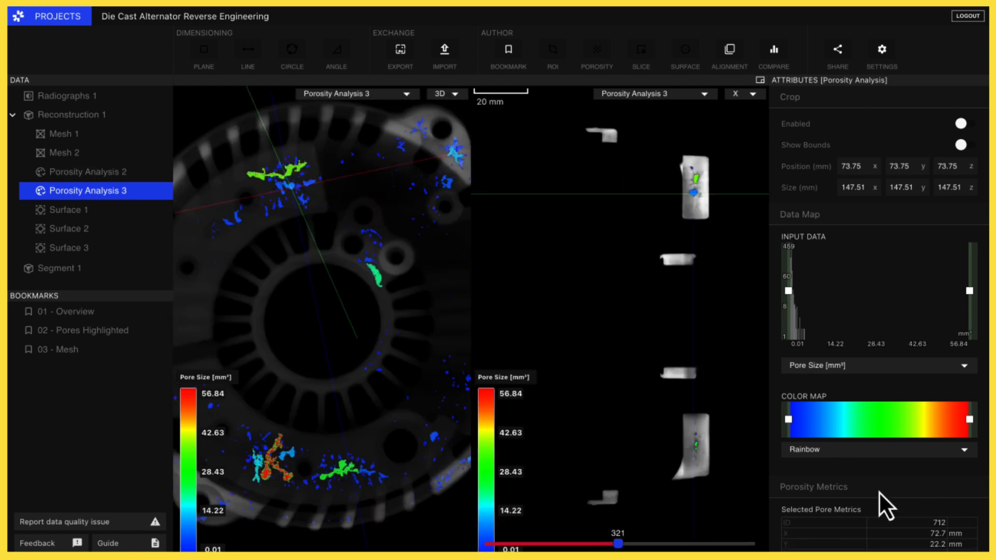
scroll("down", 3)
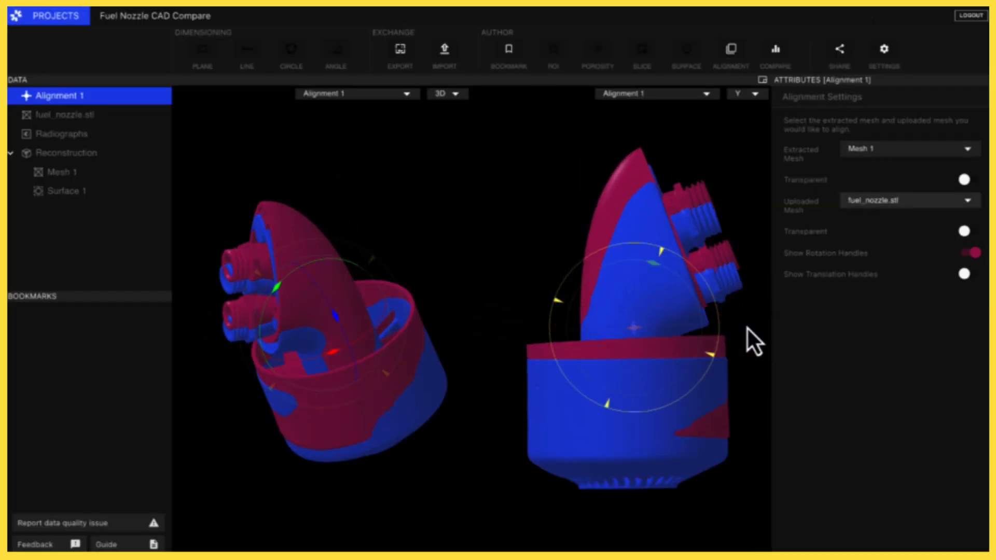
Make the extracted mesh transparent and show the Compare 1 deviation colour map against fuel_nozzle.stl.
left_click(964, 179)
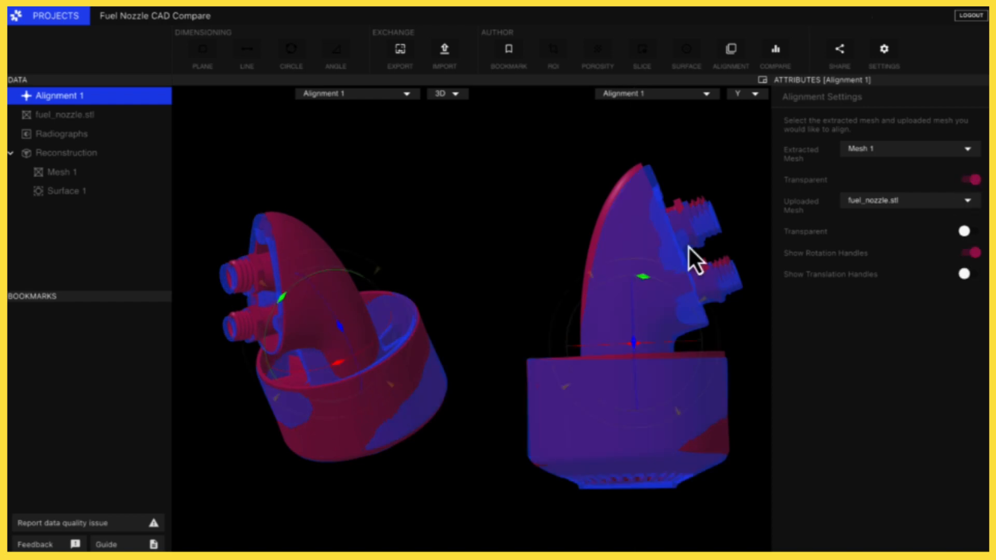
left_click(776, 53)
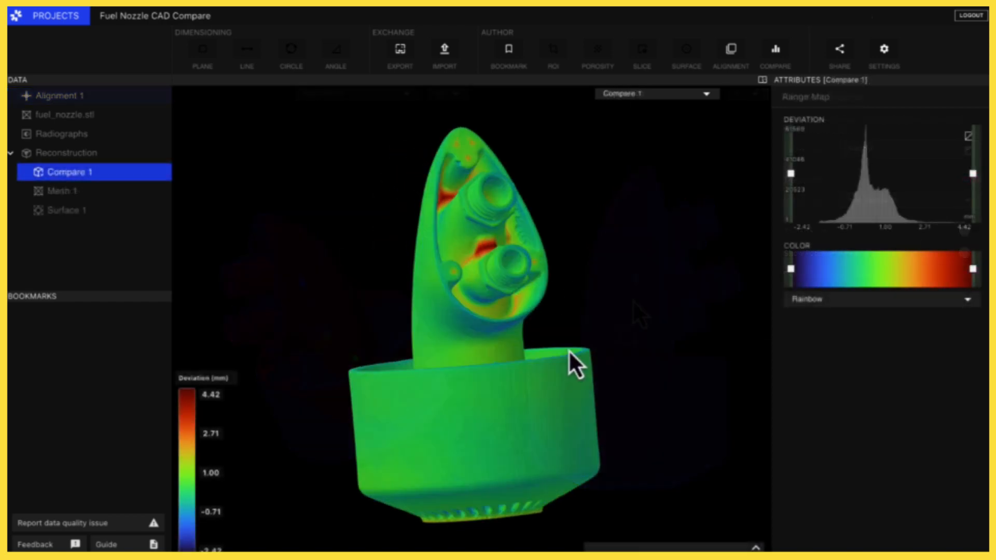